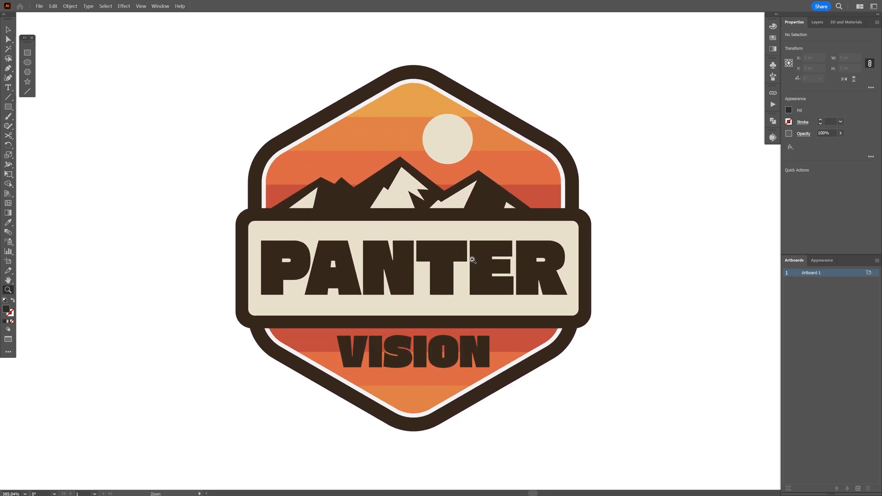
Pick the navy-to-pale-cyan trending Coolors palette and place its five swatches below a duplicated badge
click(472, 260)
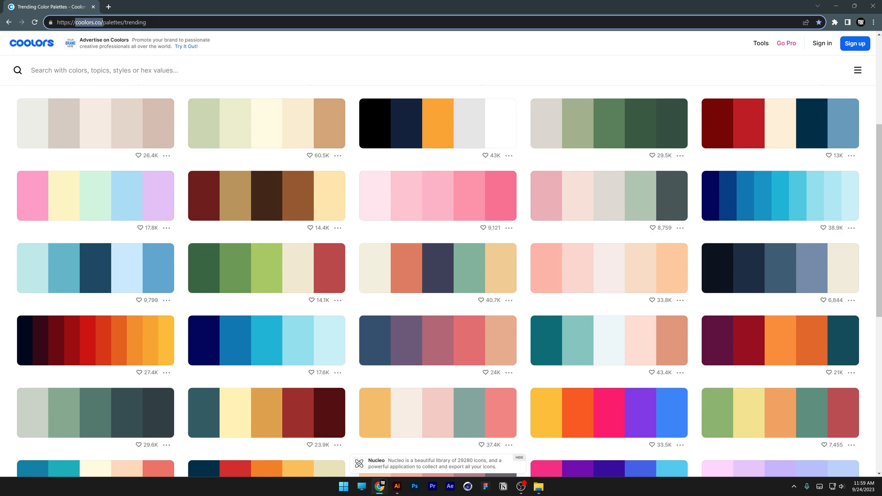
scroll(down, 3)
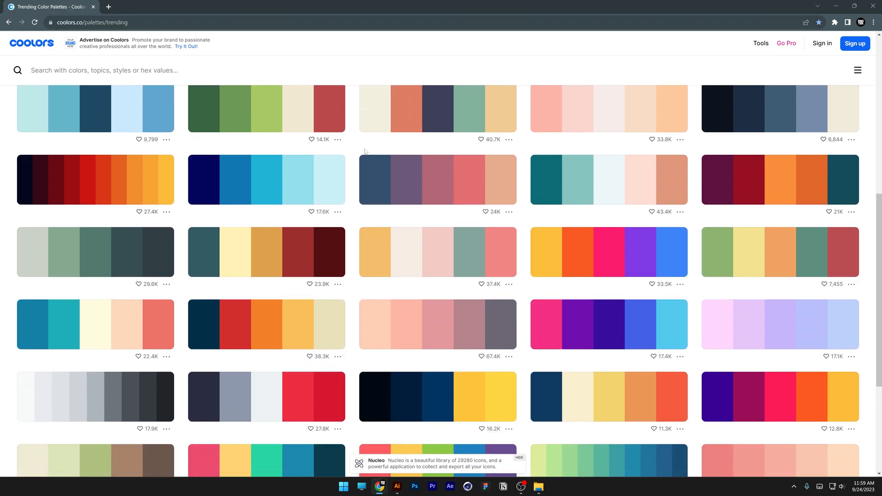
scroll(up, 3)
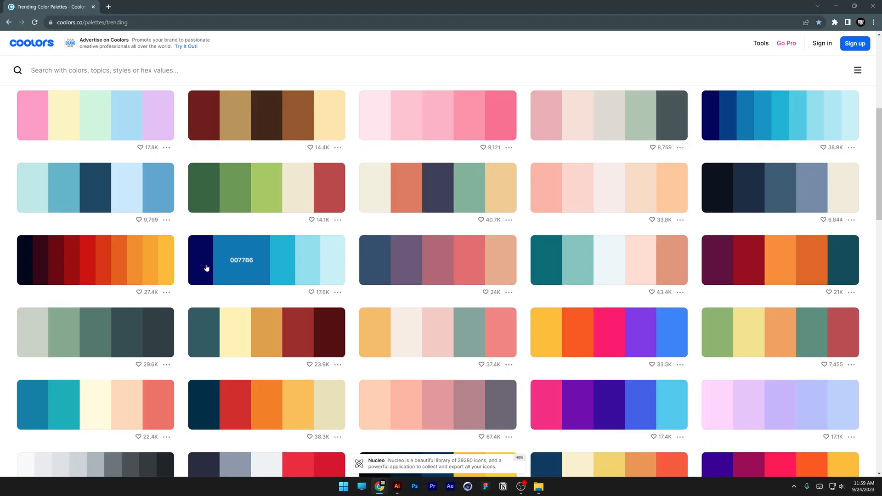
mouse_move(233, 223)
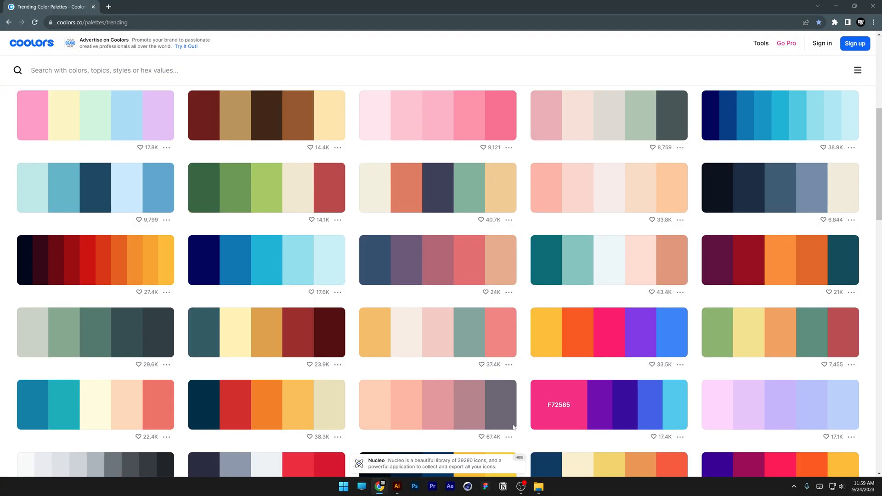
click(397, 487)
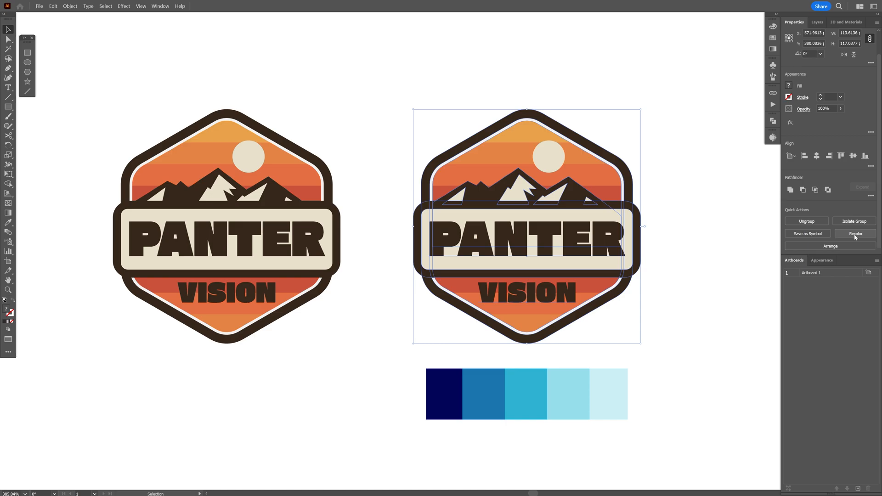
click(854, 234)
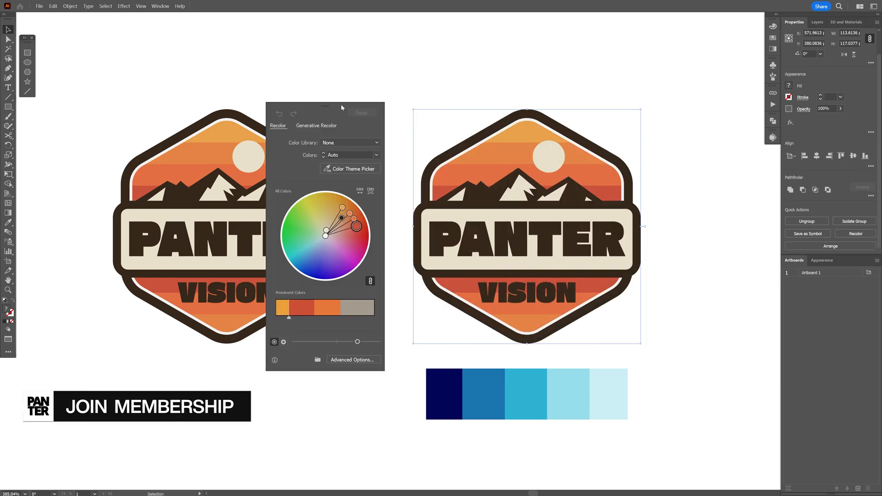
mouse_move(349, 168)
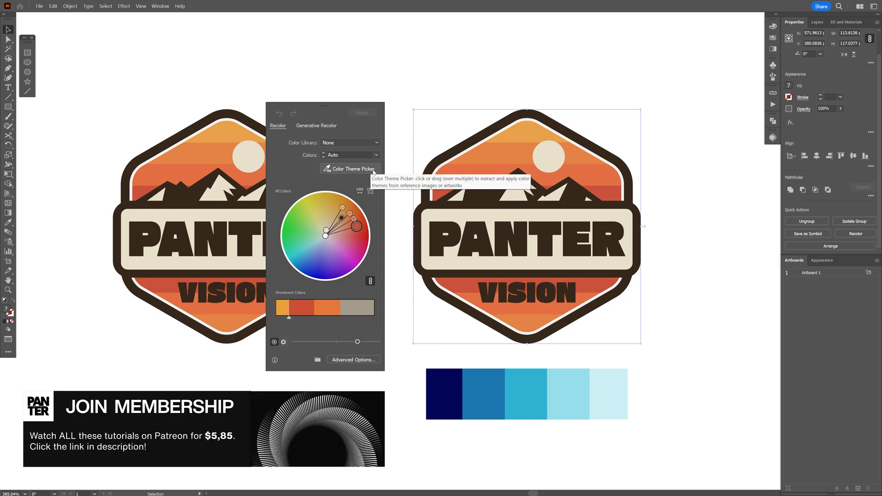
Recolor the copied badge in navy, blues and pale cyan sampled from the swatches with Color Theme Picker
click(350, 168)
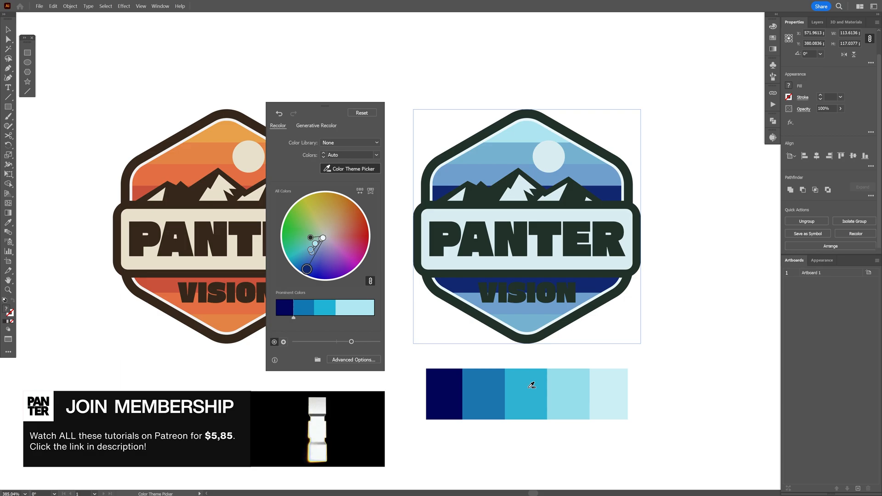
mouse_move(484, 180)
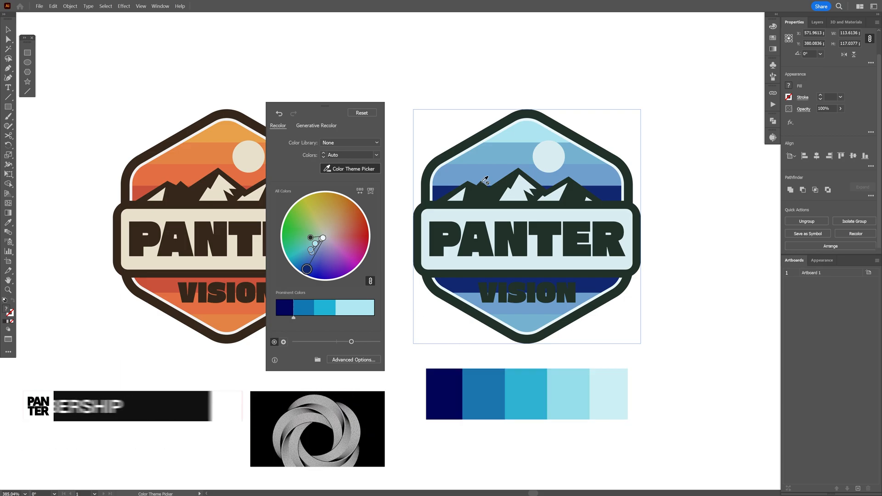
mouse_move(293, 308)
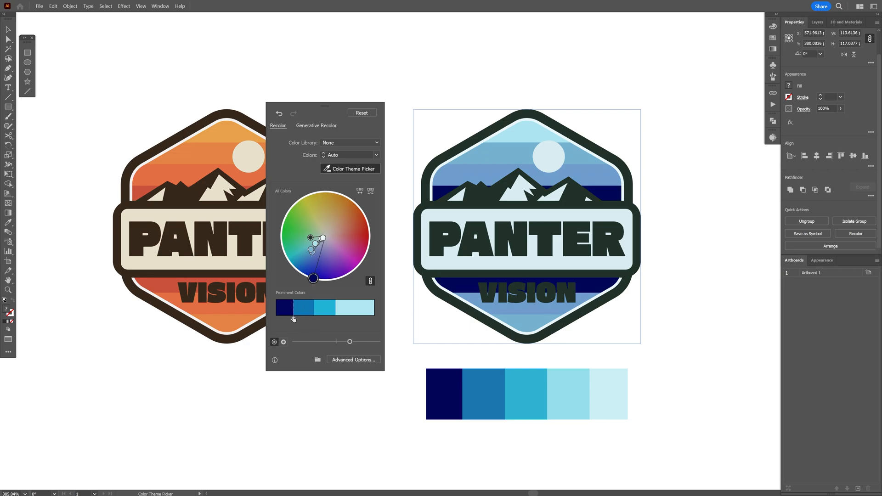
click(349, 168)
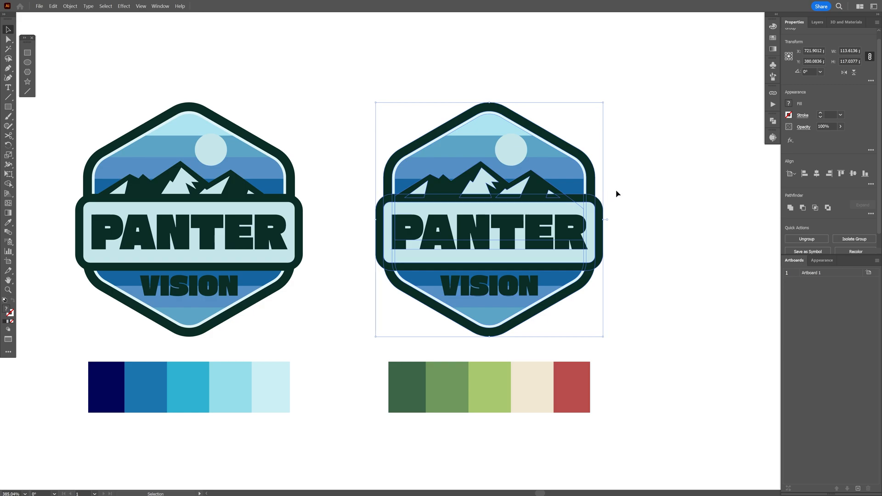
Start recoloring the second badge copy sitting above the green-to-red palette swatches
click(855, 252)
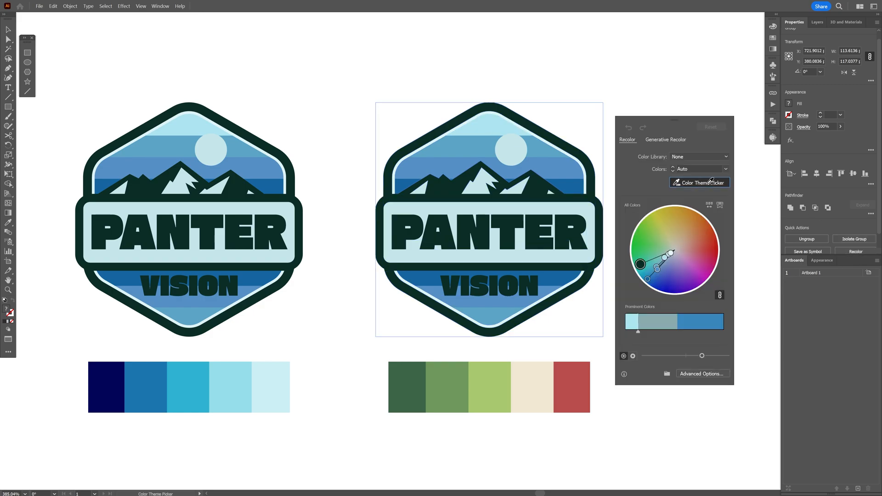
Recolor the second badge in greens, teal, pale mint and pale yellow sampled from the green swatches
click(501, 376)
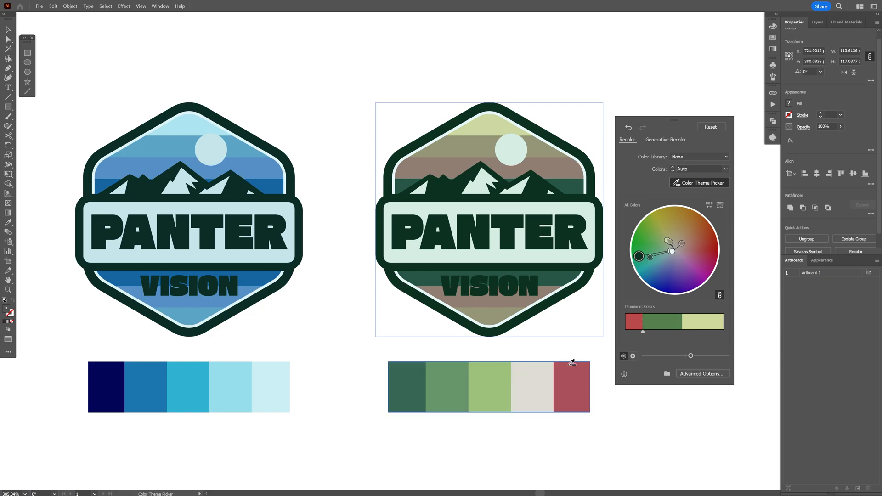
mouse_move(690, 356)
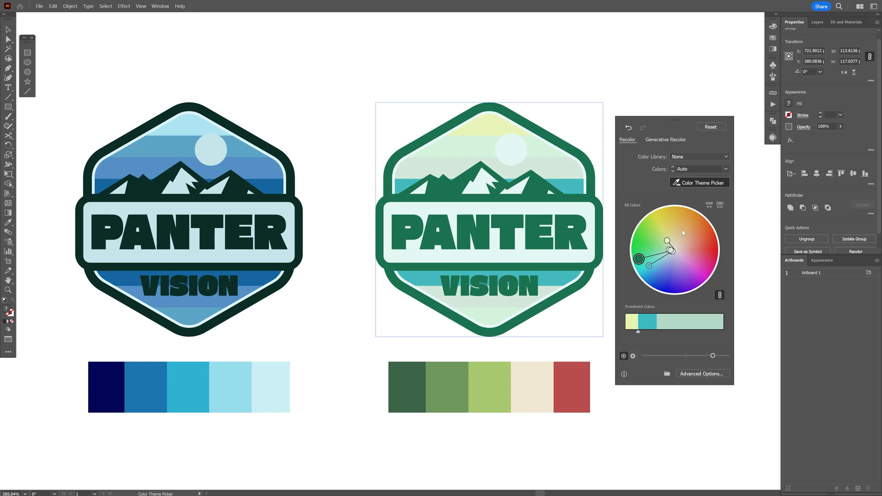
mouse_move(711, 208)
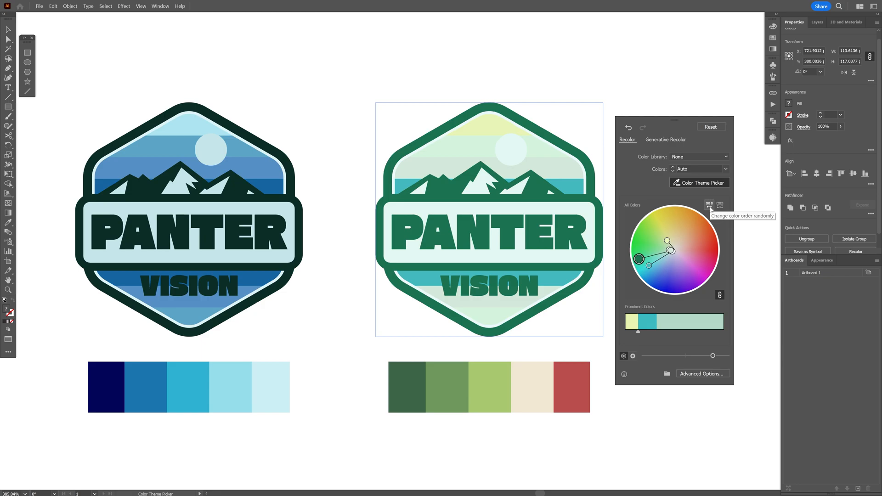
Shuffle the second badge's colour order to a dark green outline with teal and mint bands
click(711, 204)
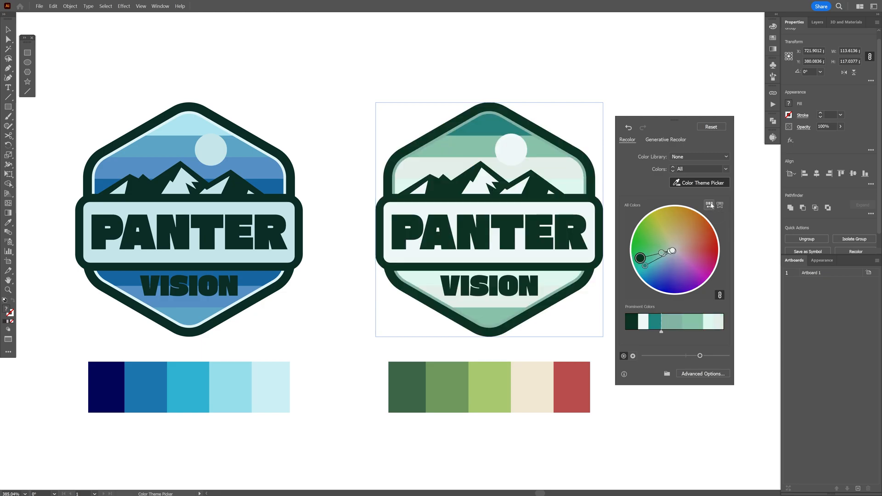
mouse_move(662, 332)
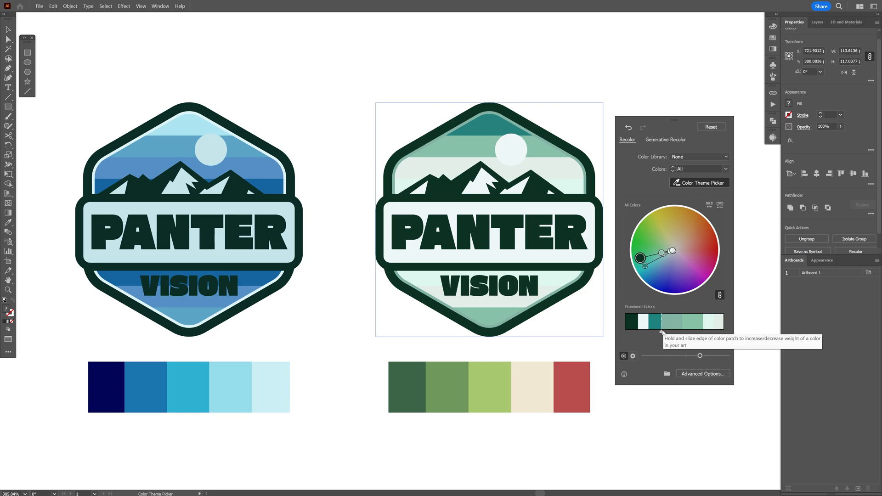